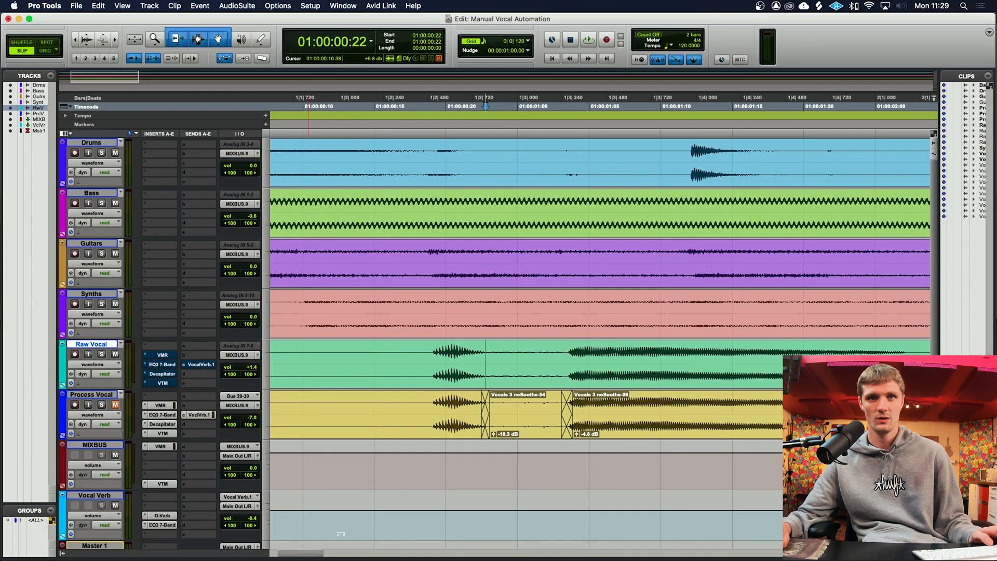
# - Select the sibilant section on Raw Vocal and separate it into its own clip
pyautogui.click(405, 353)
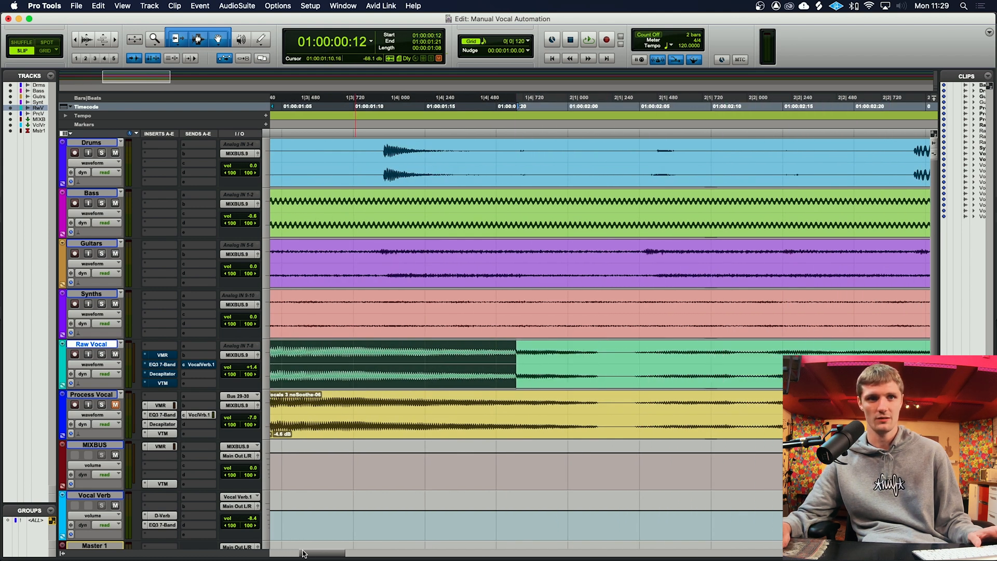
pyautogui.click(586, 40)
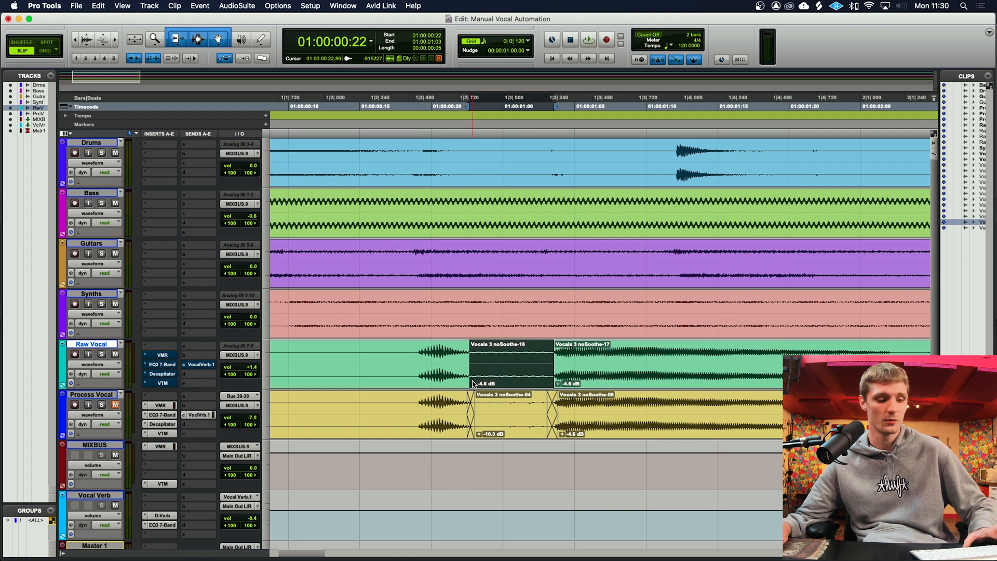
# - Drag the sibilant clip's gain down to about -6.6 dB
pyautogui.moveTo(455, 367); pyautogui.dragTo(456, 385)
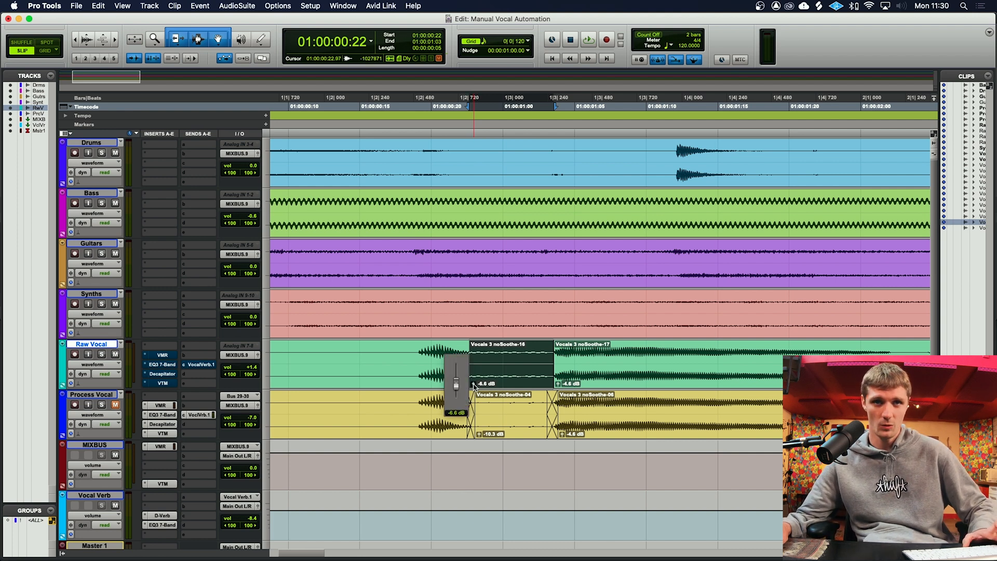
pyautogui.moveTo(456, 368); pyautogui.dragTo(455, 387)
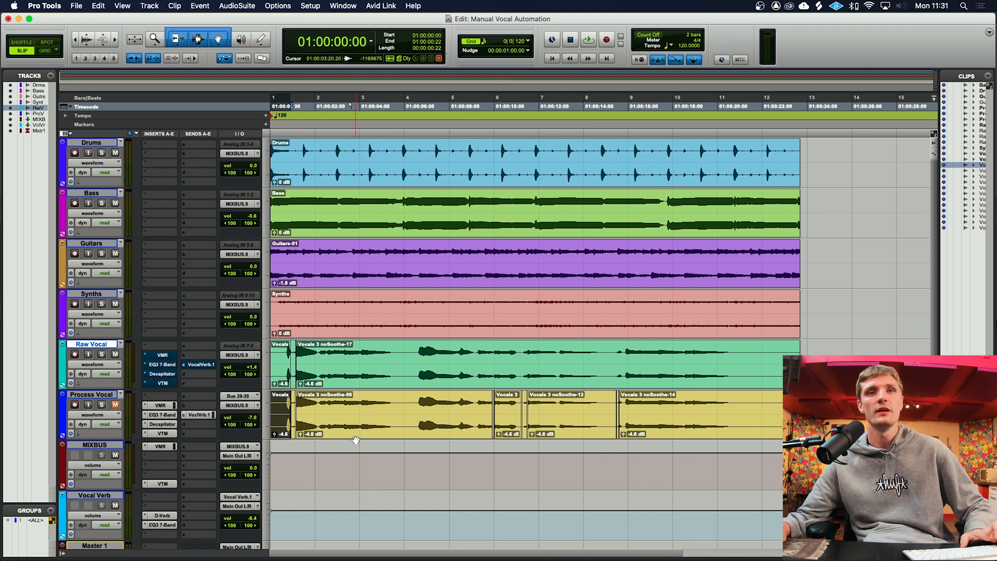
pyautogui.click(399, 419)
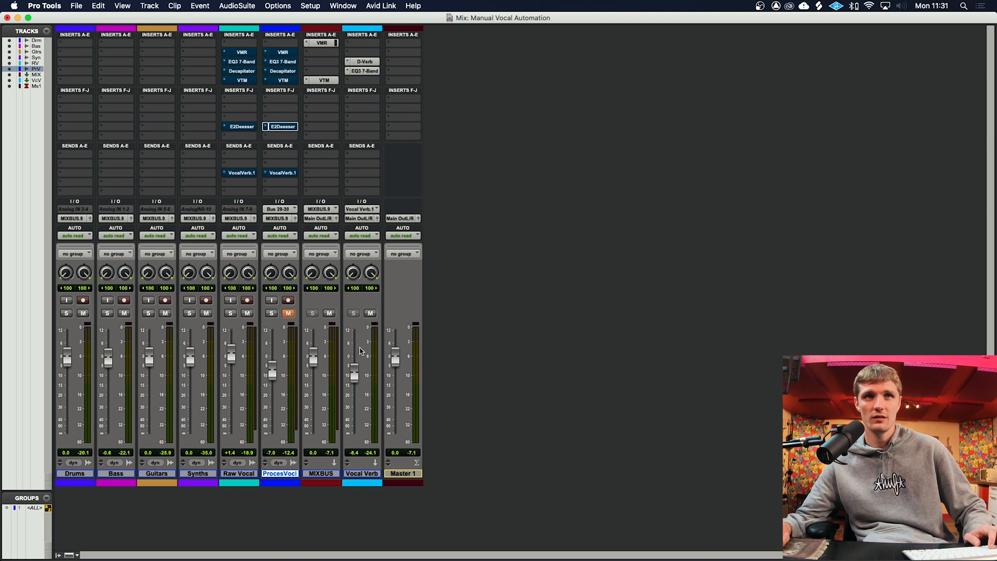
pyautogui.click(238, 473)
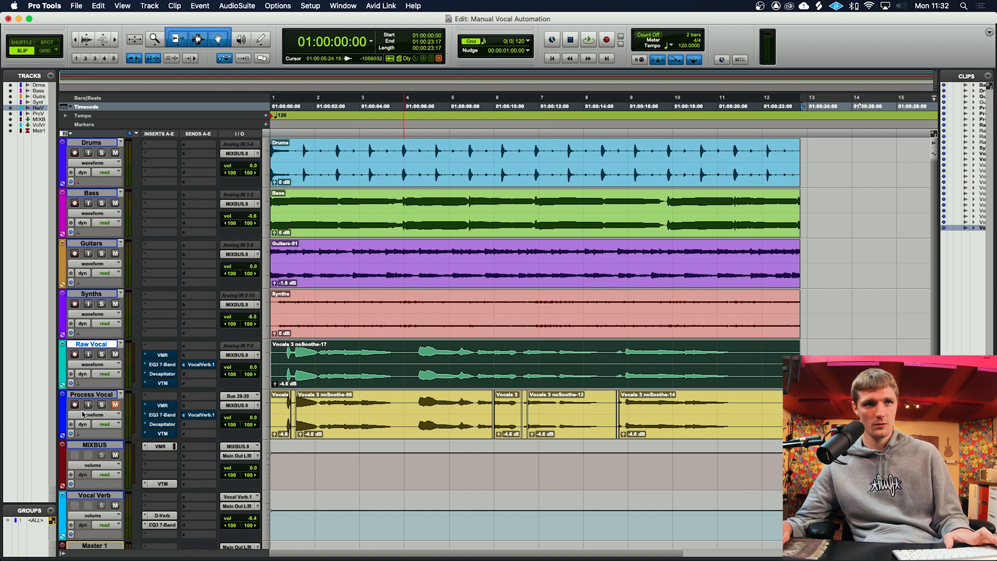
# - Mute Raw Vocal, unmute Process Vocal, and switch to the Mix window
pyautogui.click(587, 39)
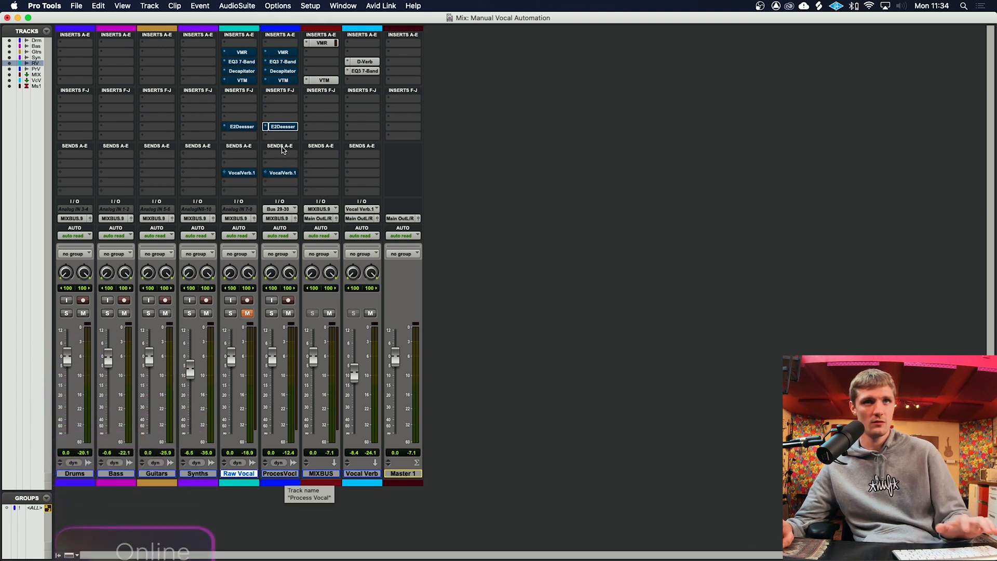
# - Play back and toggle mutes to compare, ending with Process Vocal muted
pyautogui.click(279, 473)
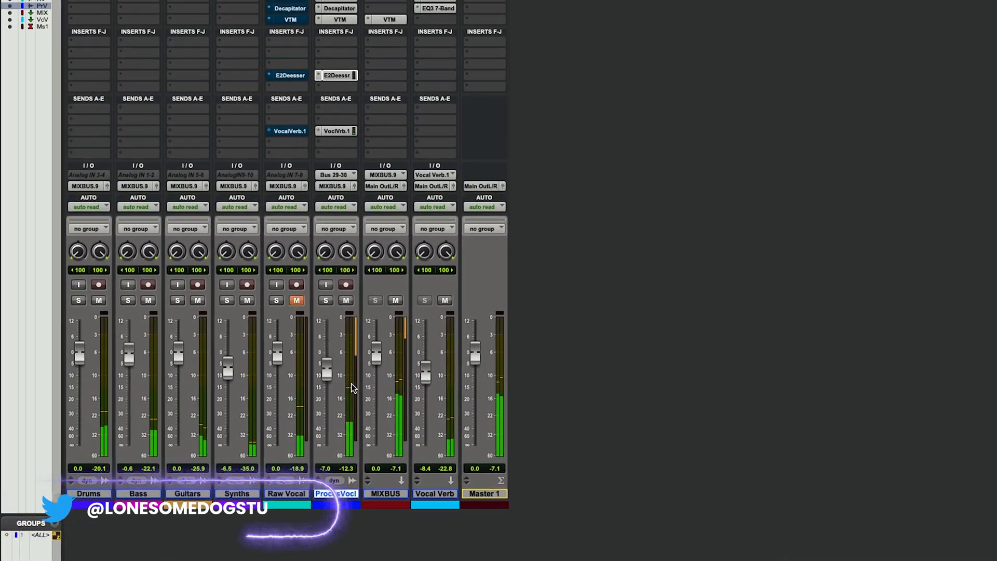
pyautogui.scroll(-3)
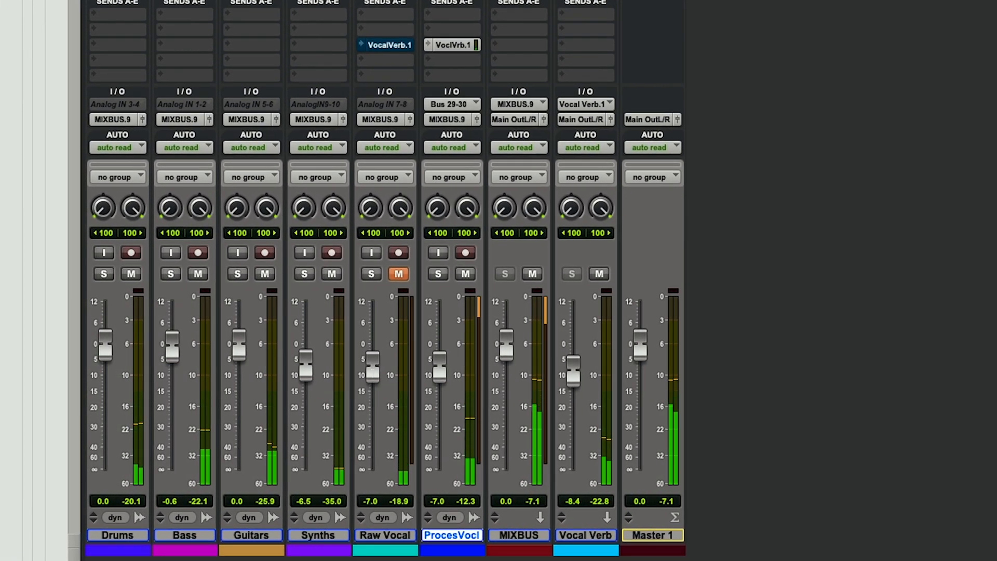
pyautogui.click(384, 534)
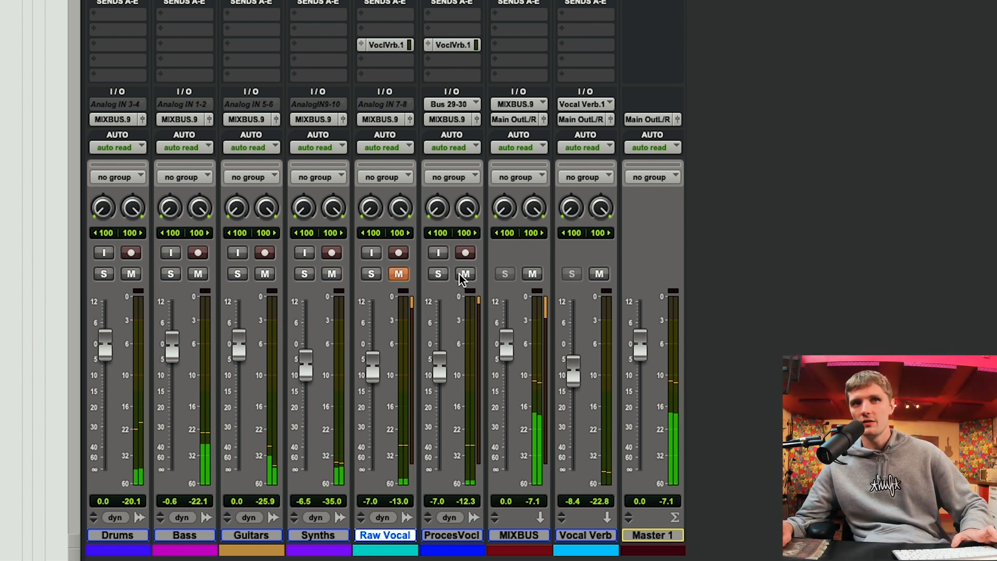
pyautogui.click(465, 274)
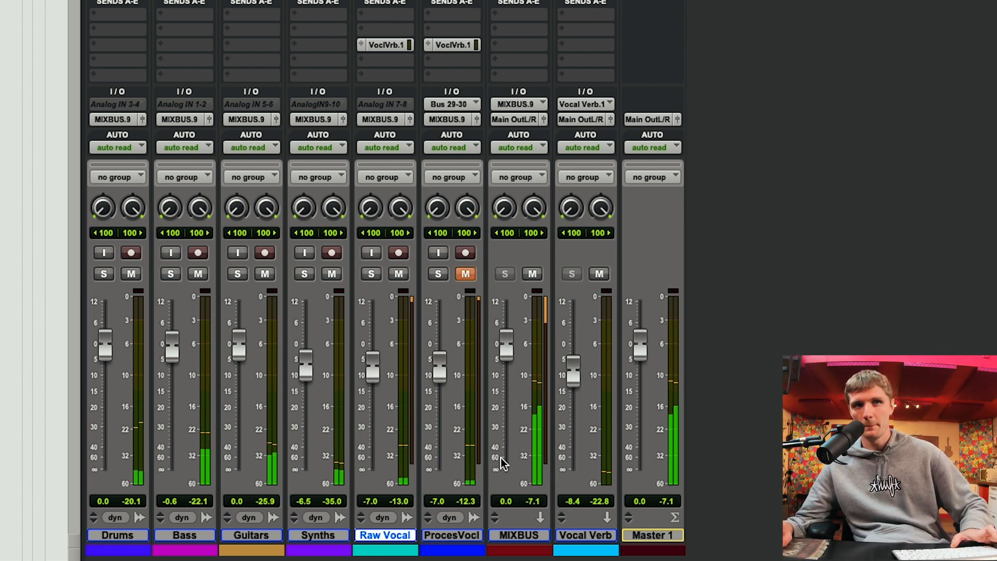